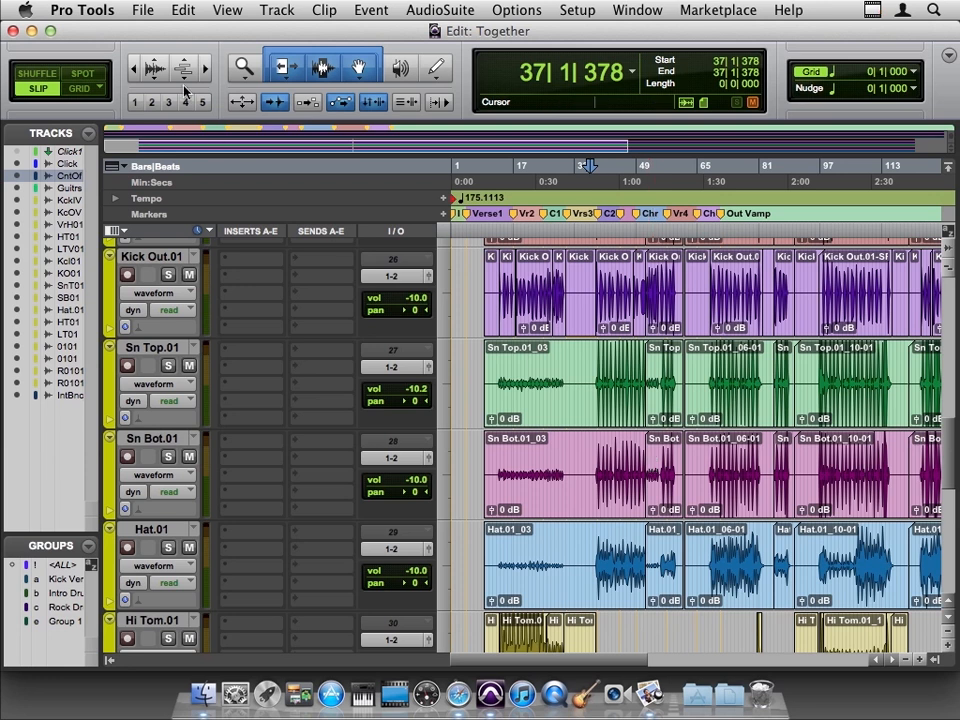
Choose New Session from the File menu to bring up the session setup dialog
left_click(142, 10)
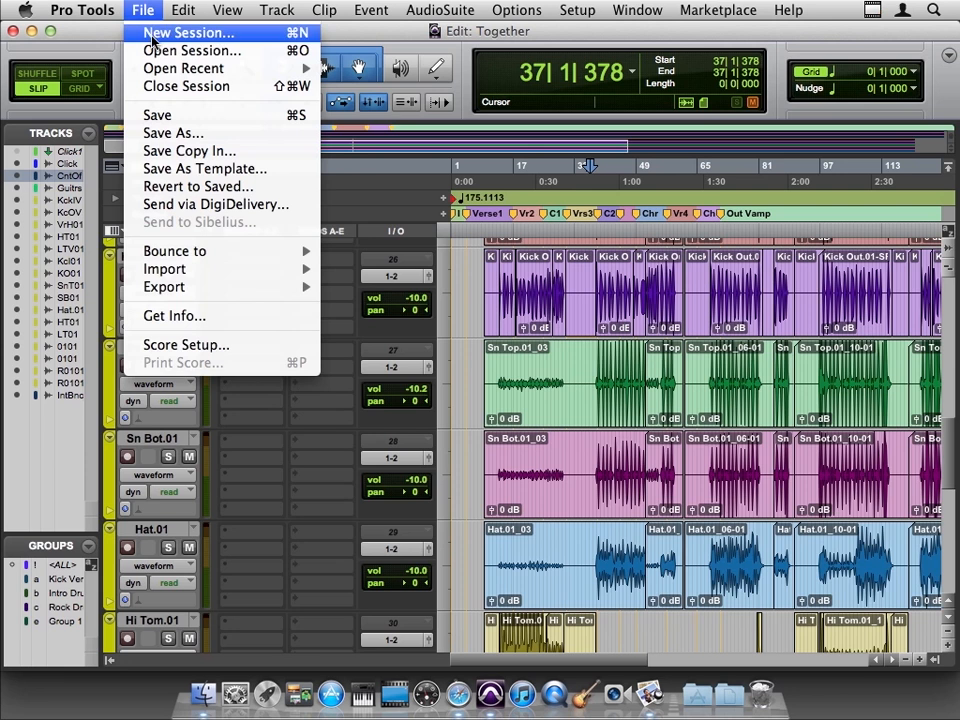
left_click(187, 33)
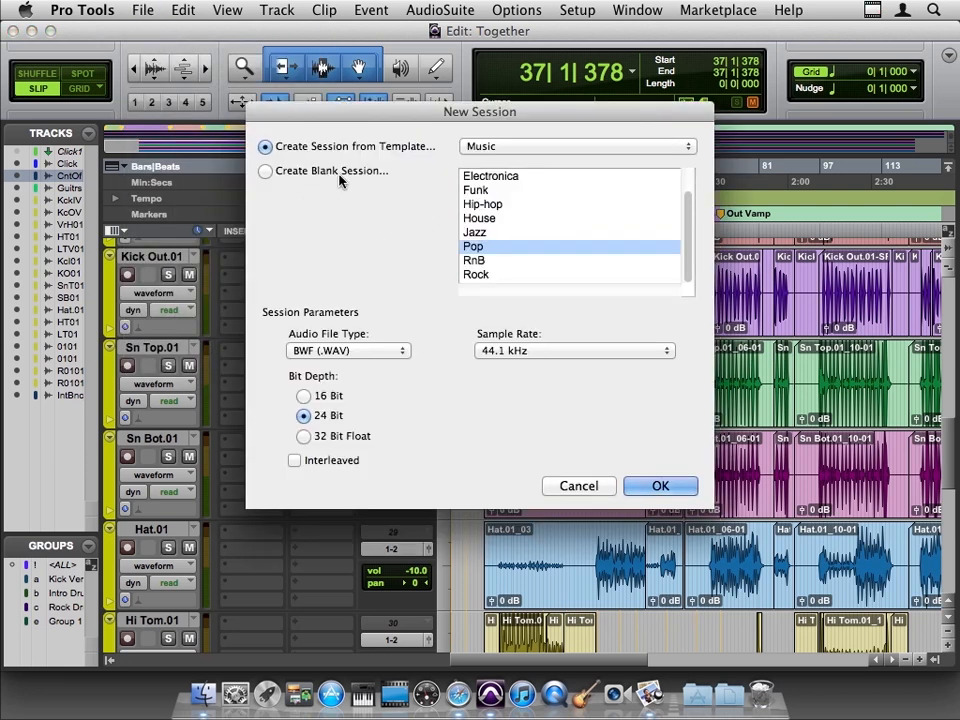
Select Create Blank Session and view the 44.1 kHz and 48 kHz sample rate options
left_click(265, 170)
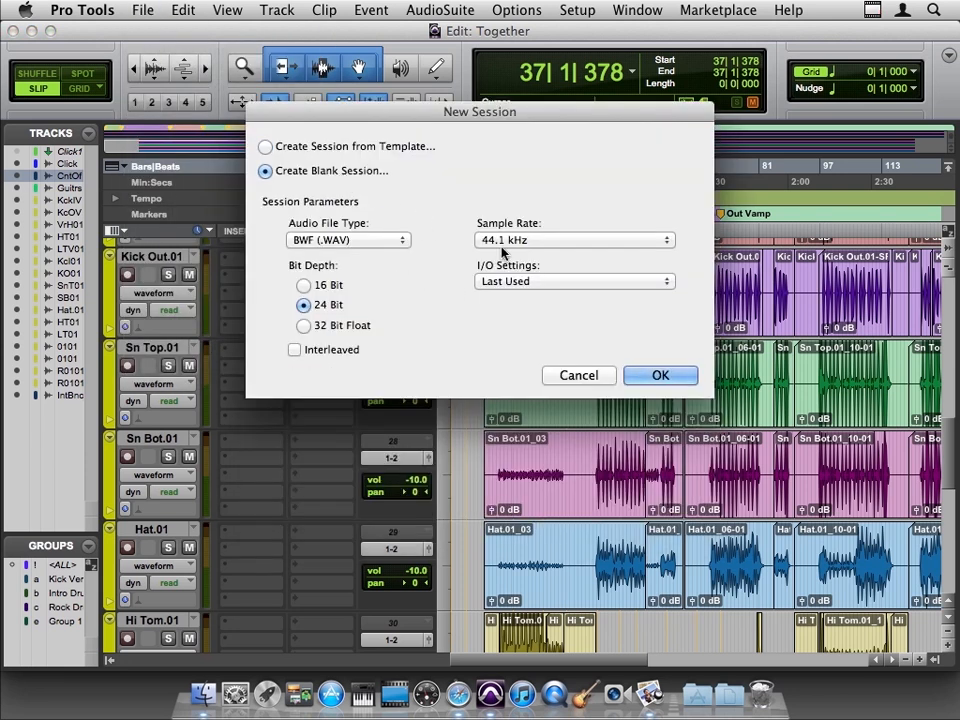
left_click(573, 239)
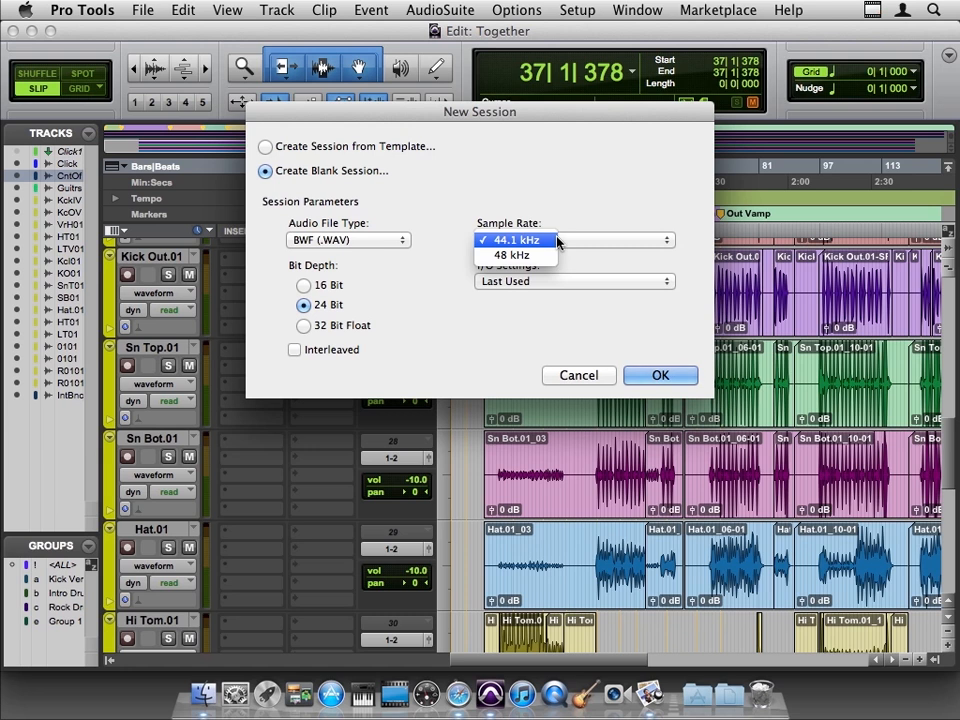
left_click(511, 239)
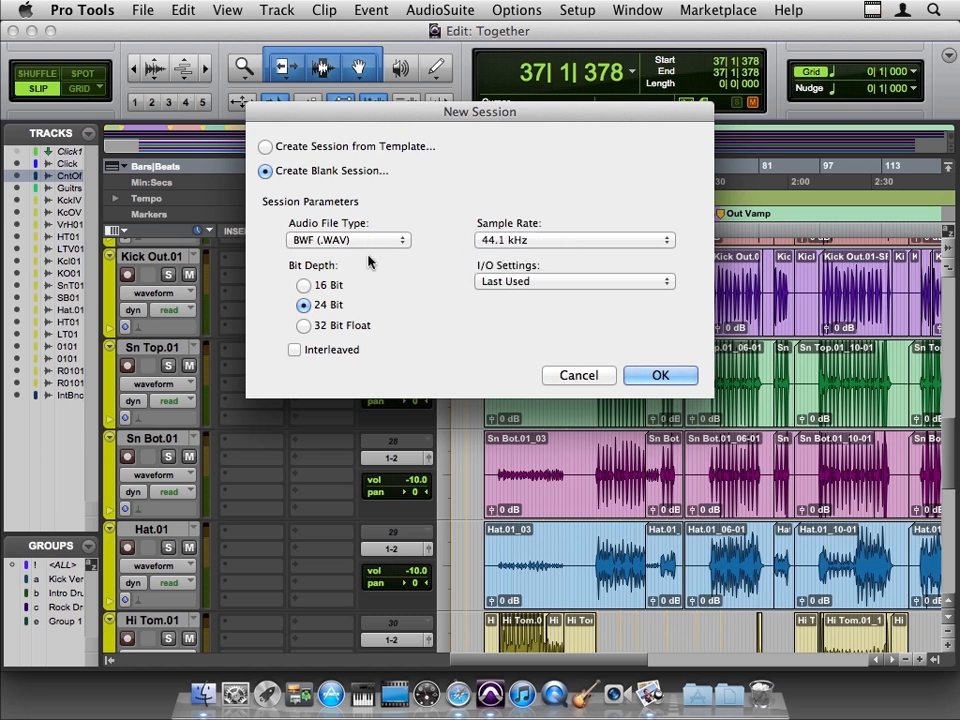
mouse_move(355, 307)
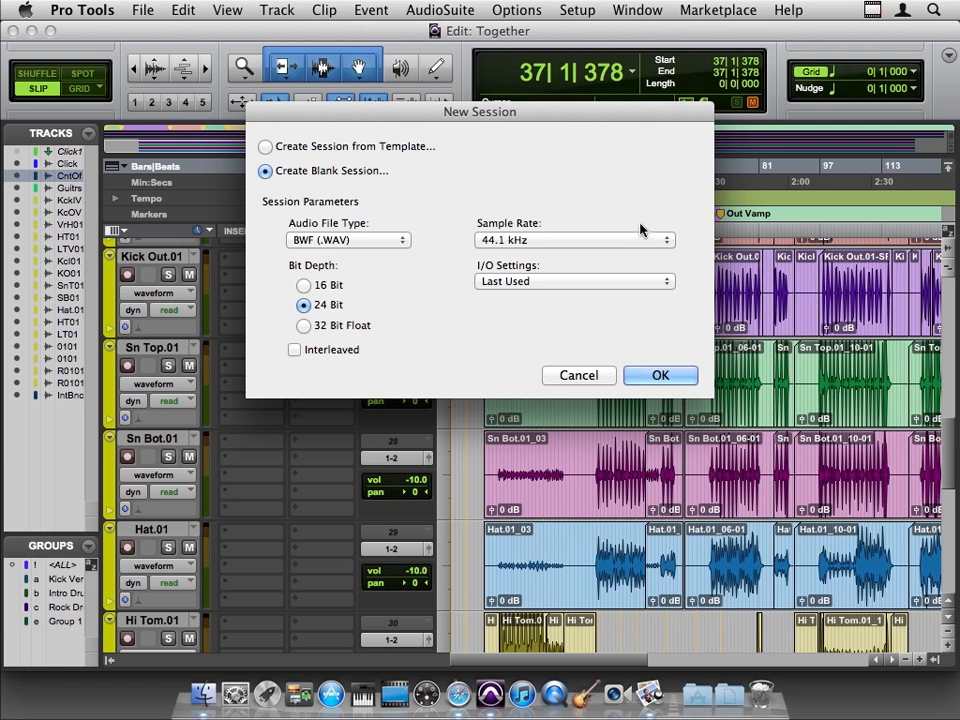
left_click(575, 240)
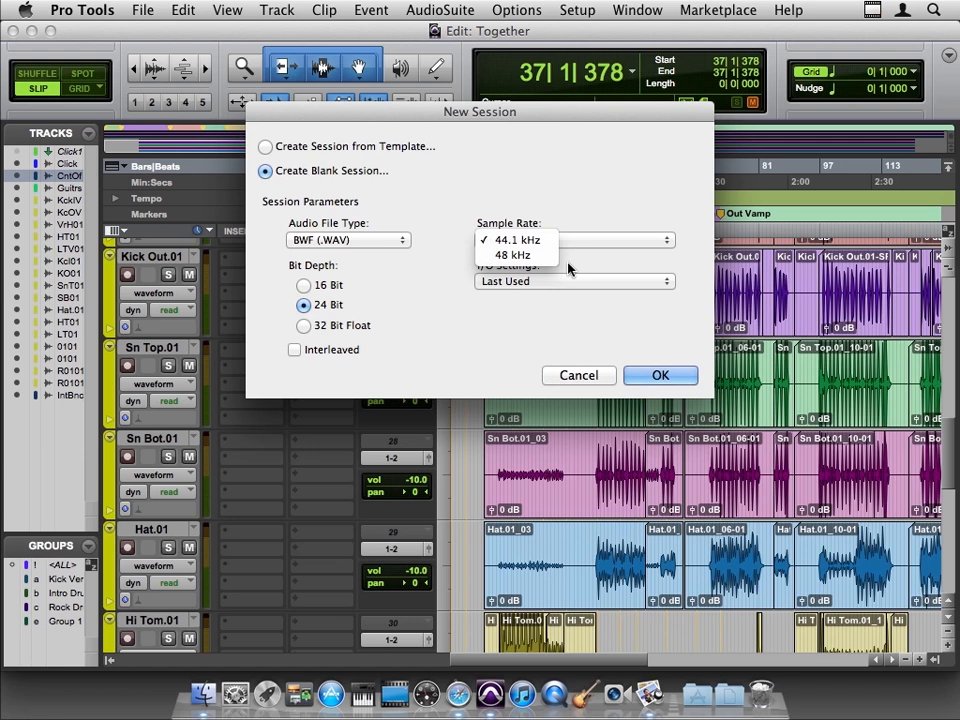
mouse_move(420, 290)
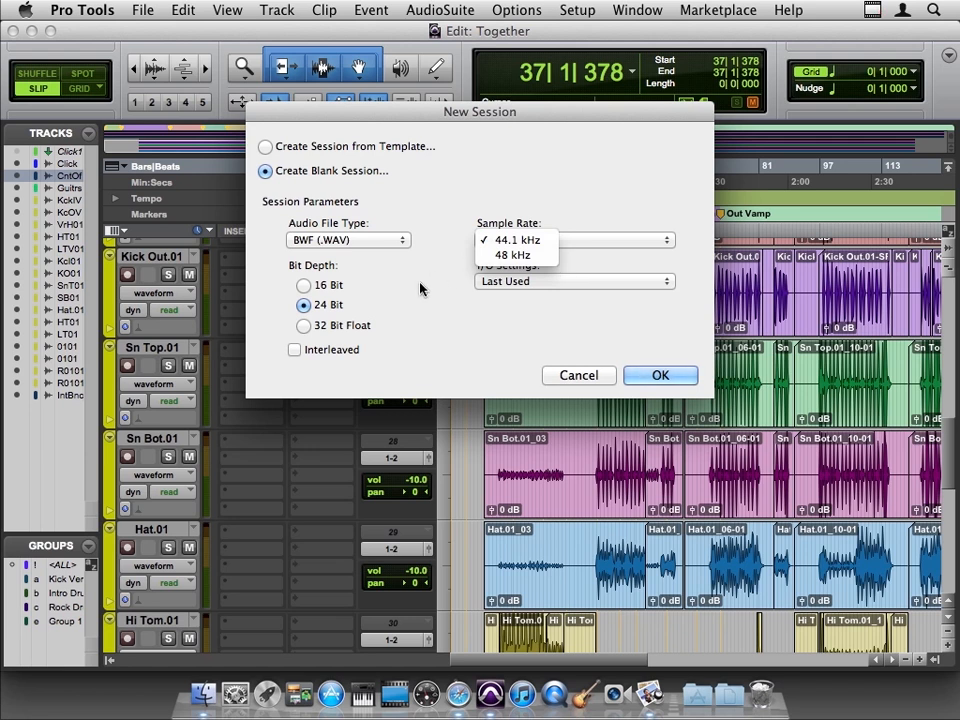
left_click(511, 239)
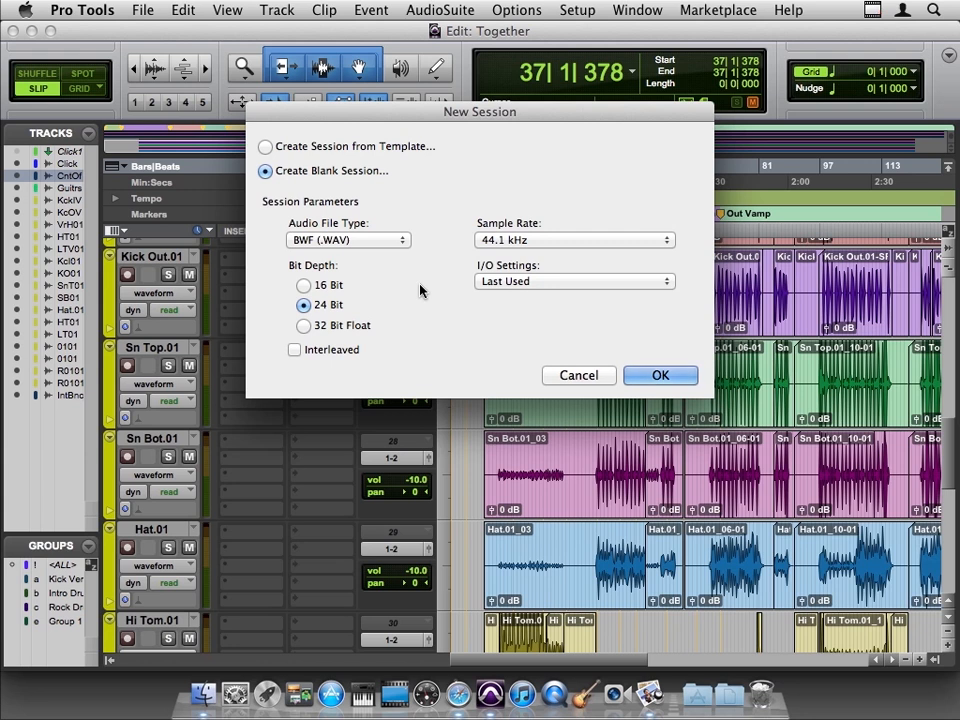
mouse_move(386, 300)
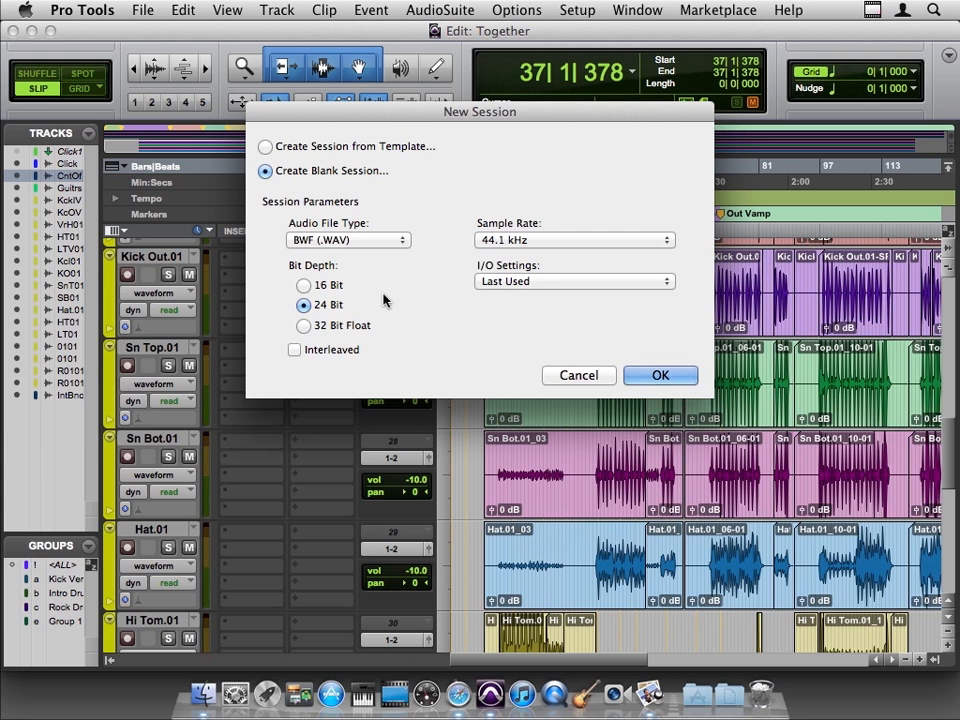
mouse_move(395, 317)
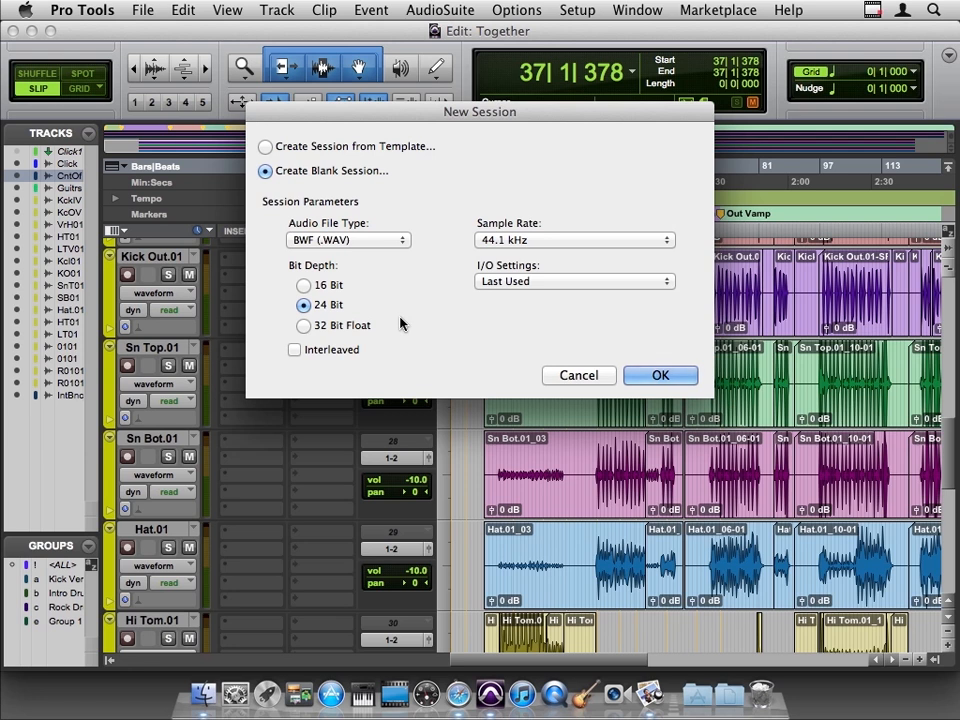
mouse_move(378, 341)
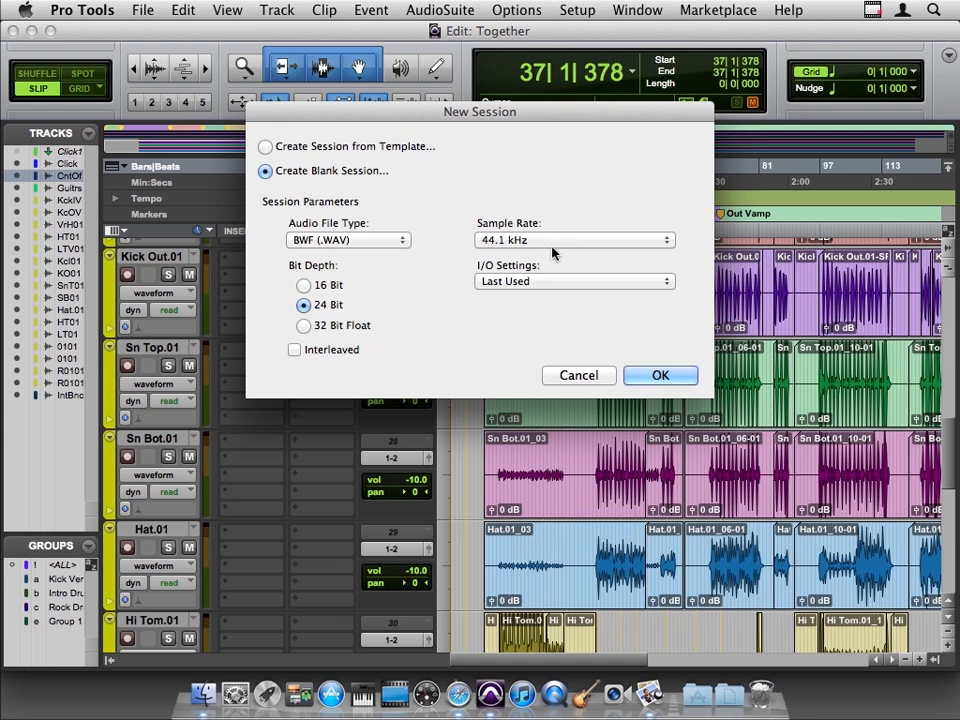
left_click(573, 240)
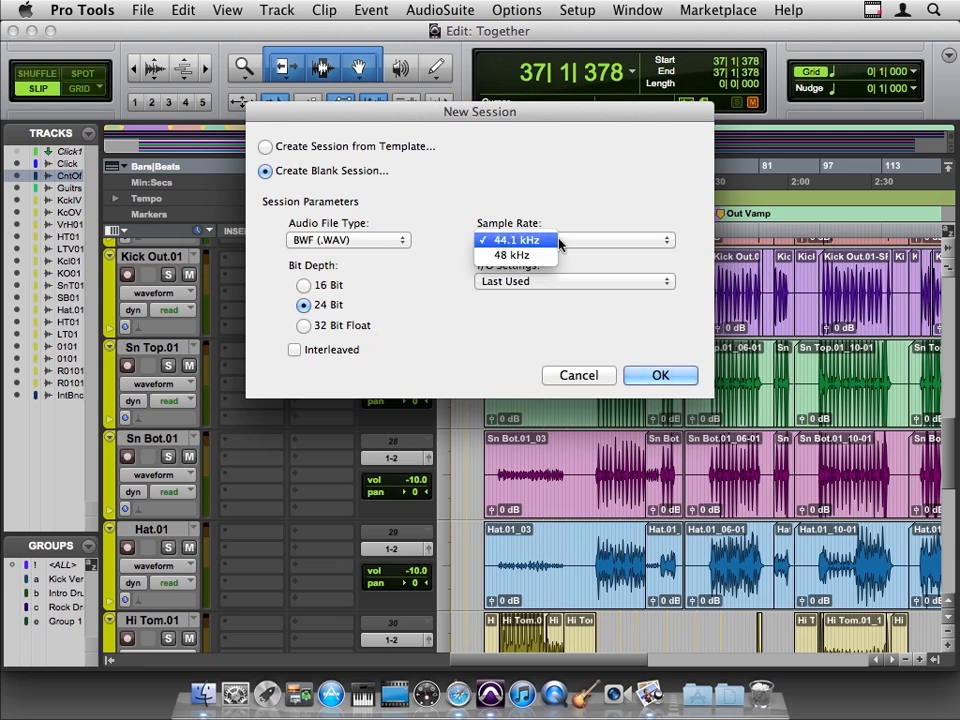
mouse_move(515, 255)
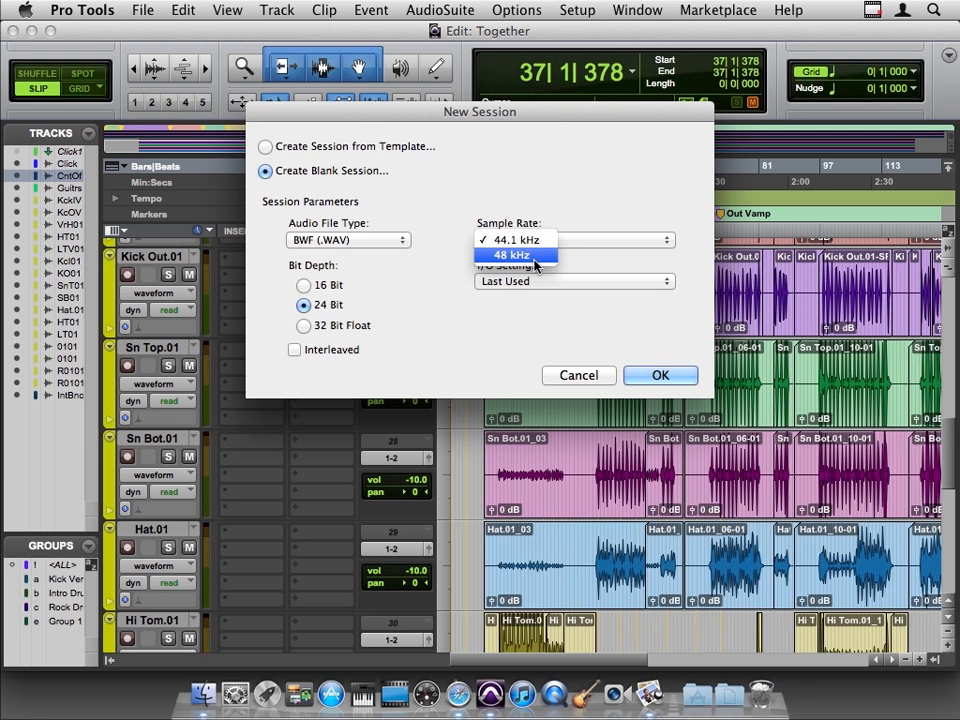